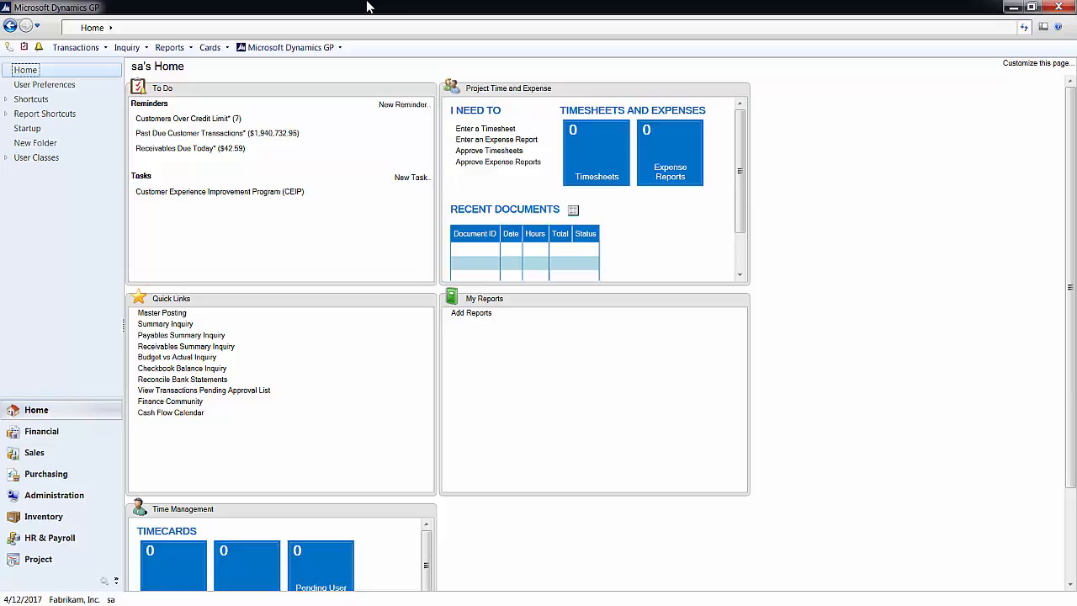
Bring up the Multicurrency Setup window from the Financial area's setup list.
{"action": "left_click", "coordinate": [42, 430]}
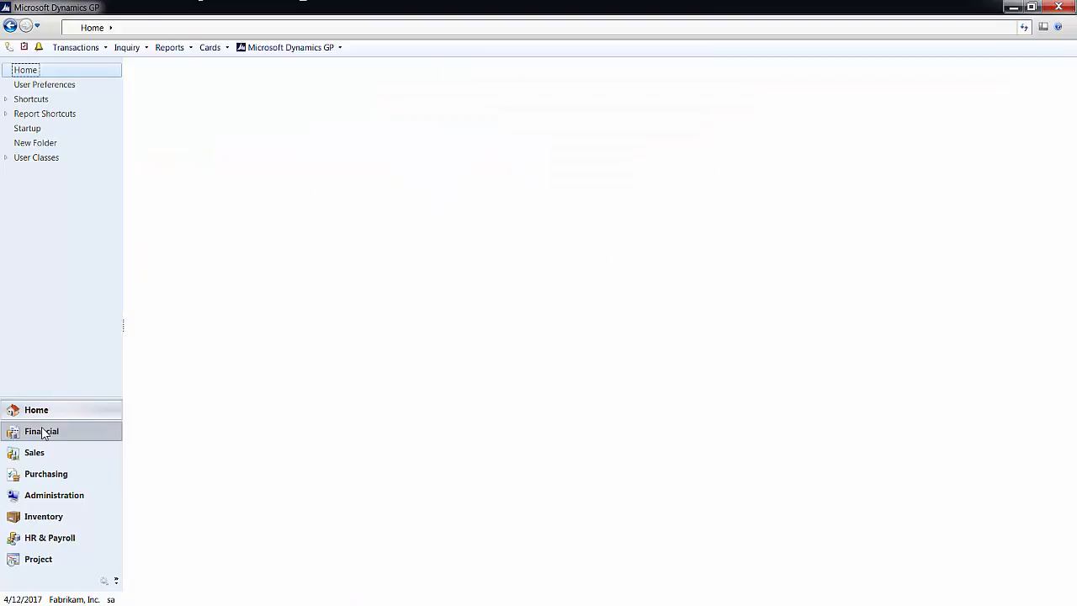
{"action": "left_click", "coordinate": [42, 431]}
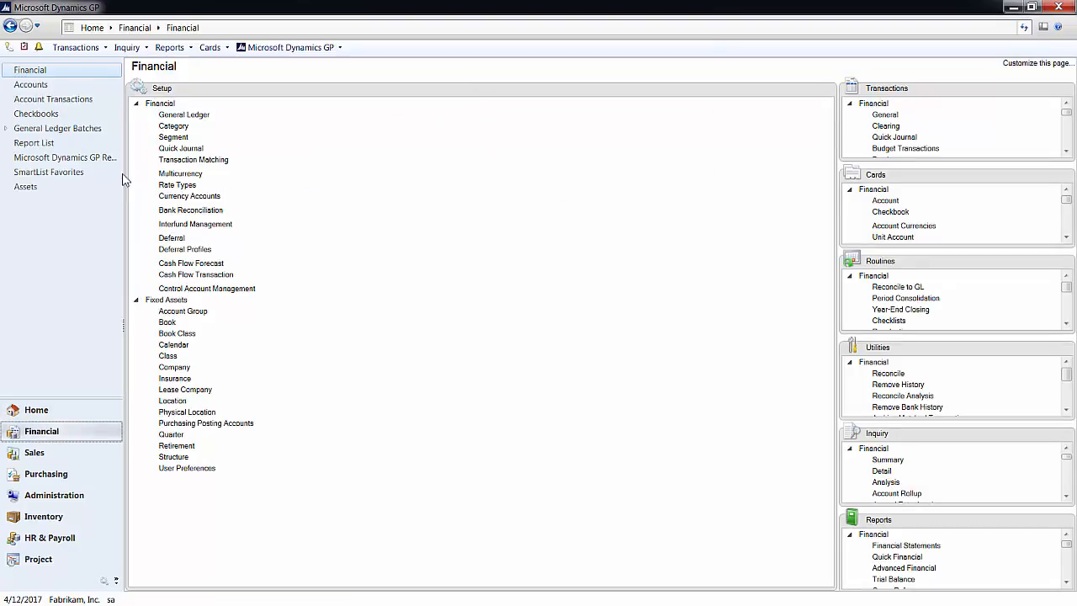
{"action": "mouse_move", "coordinate": [178, 177]}
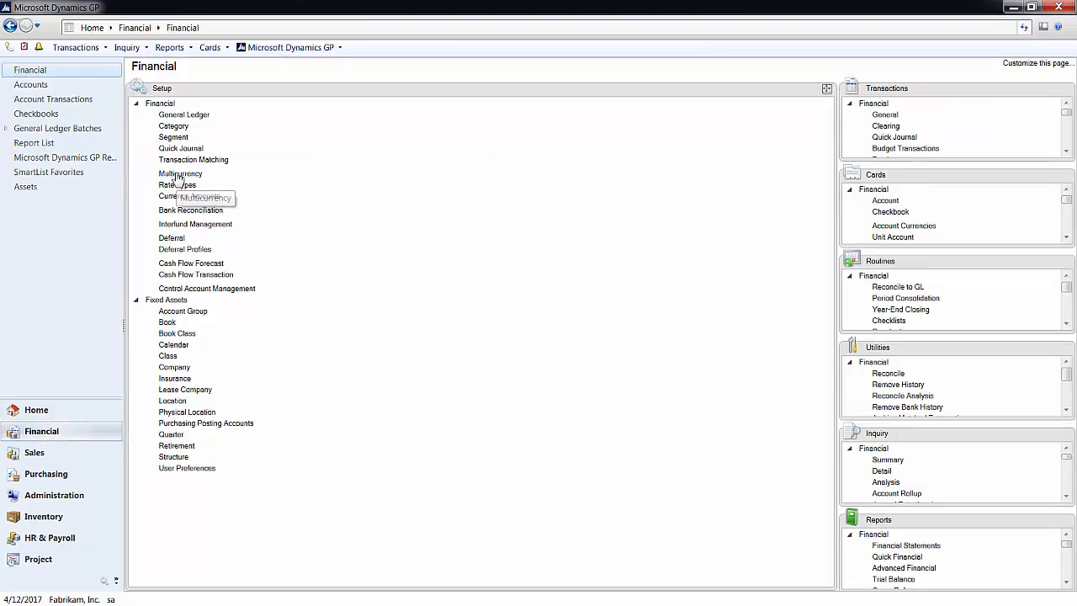
{"action": "left_click", "coordinate": [180, 173]}
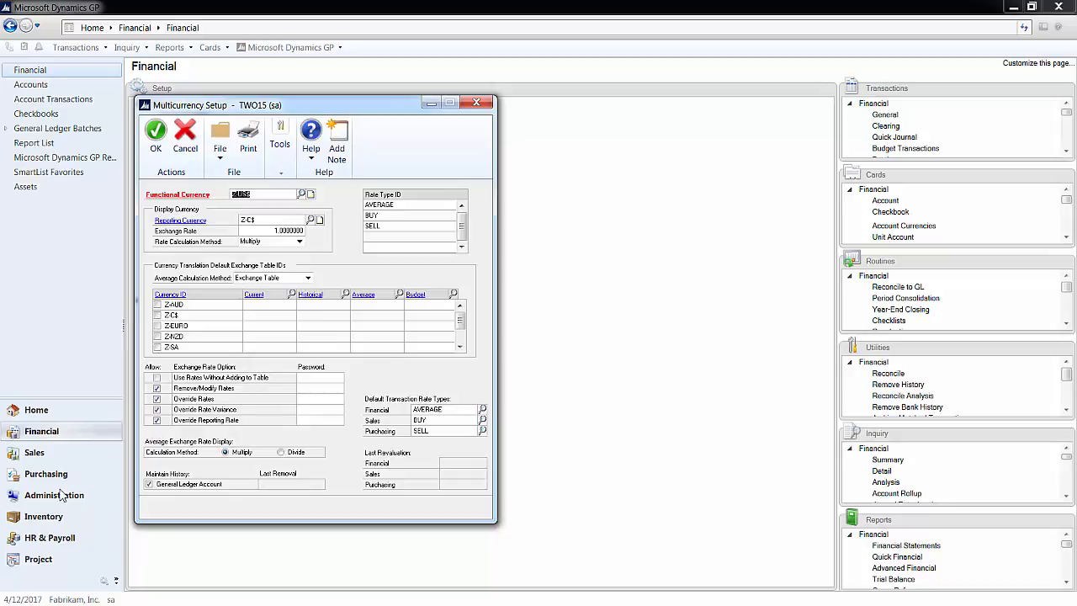
Reach the Exchange Rate Table Setup from Administration, supplying the system password.
{"action": "left_click", "coordinate": [54, 495]}
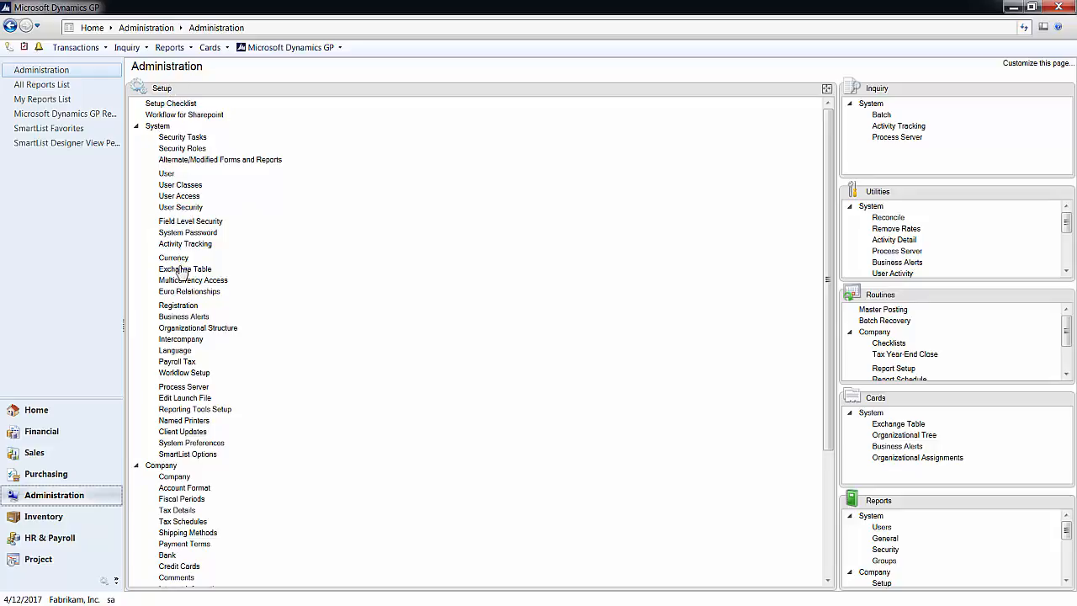
{"action": "left_click", "coordinate": [188, 232]}
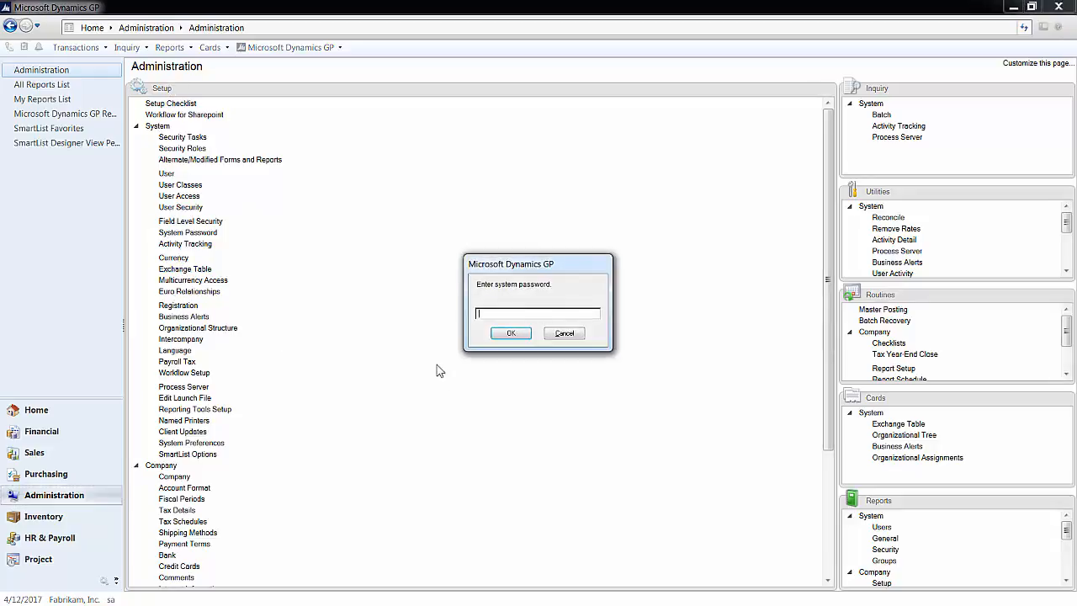
{"action": "type", "text": "••••••"}
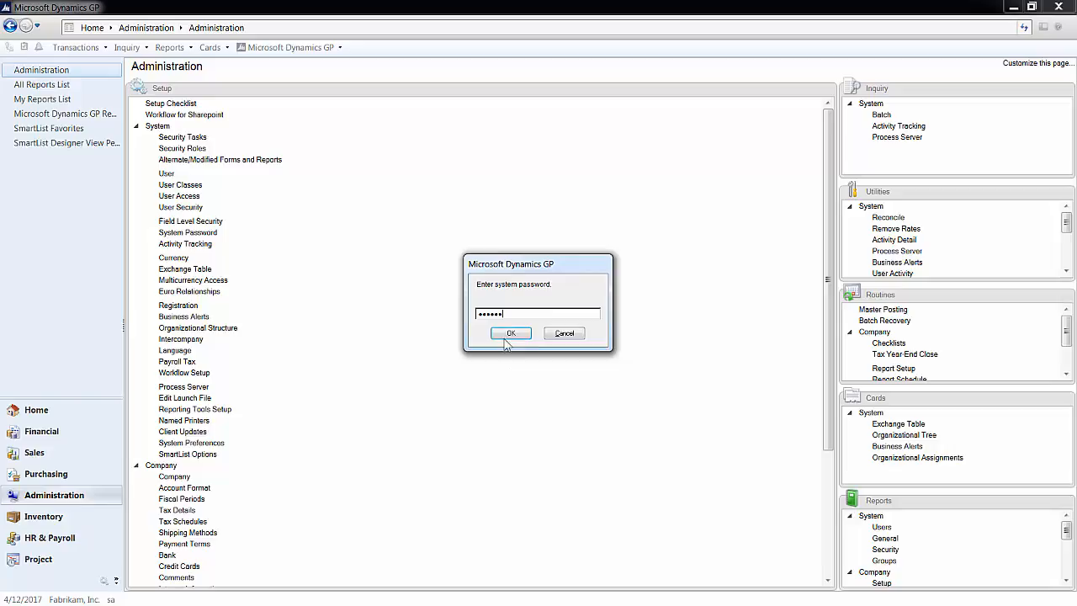
{"action": "left_click", "coordinate": [512, 334]}
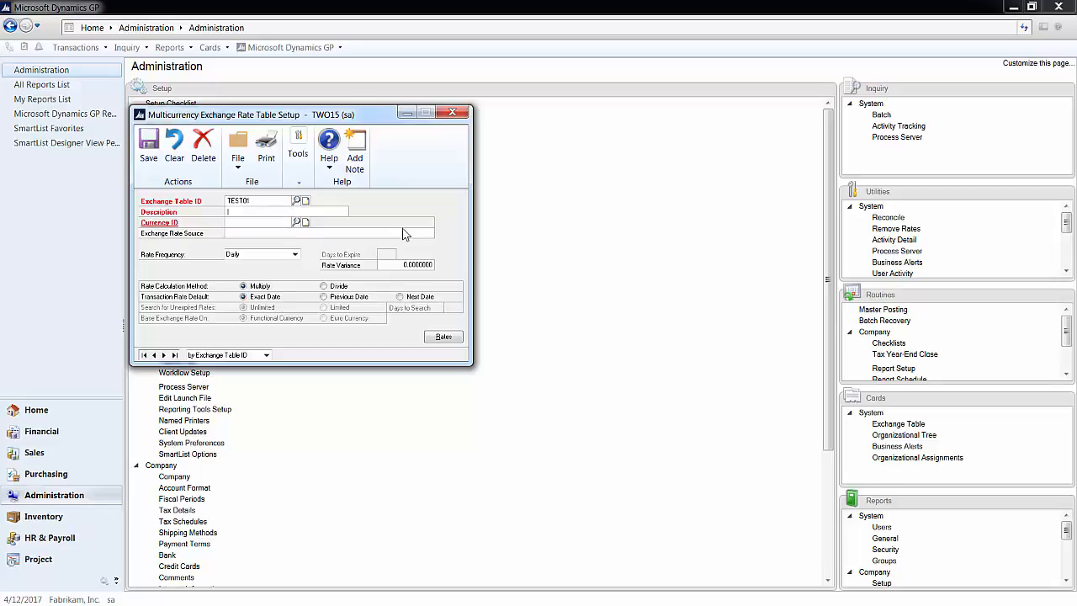
Save exchange table 'Test Table' for US Dollars (Z-US$) with Bank as the rate source.
{"action": "type", "text": "Test Table"}
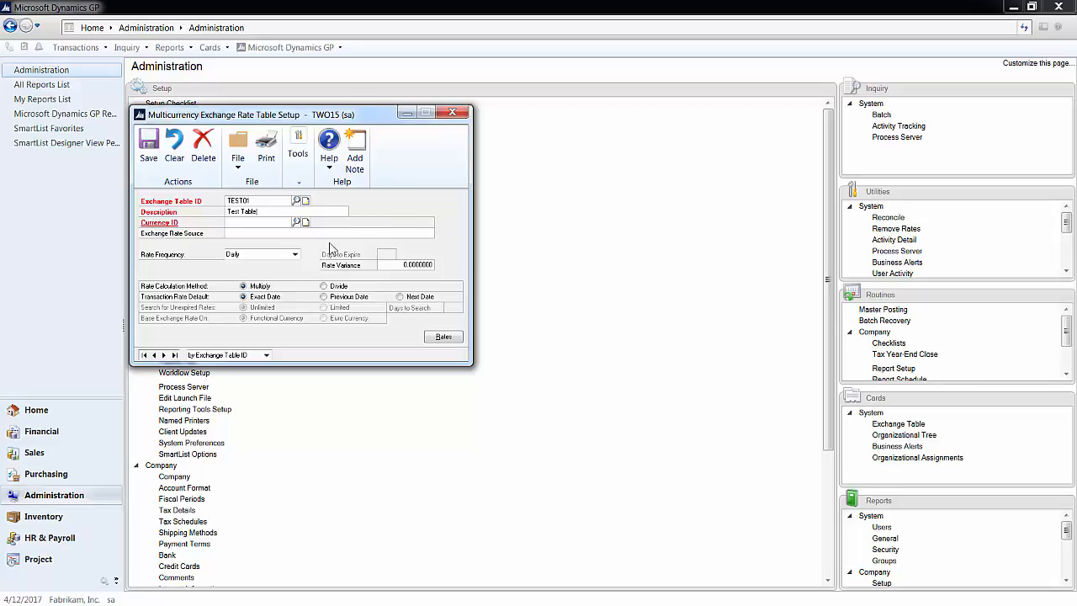
{"action": "left_click", "coordinate": [296, 223]}
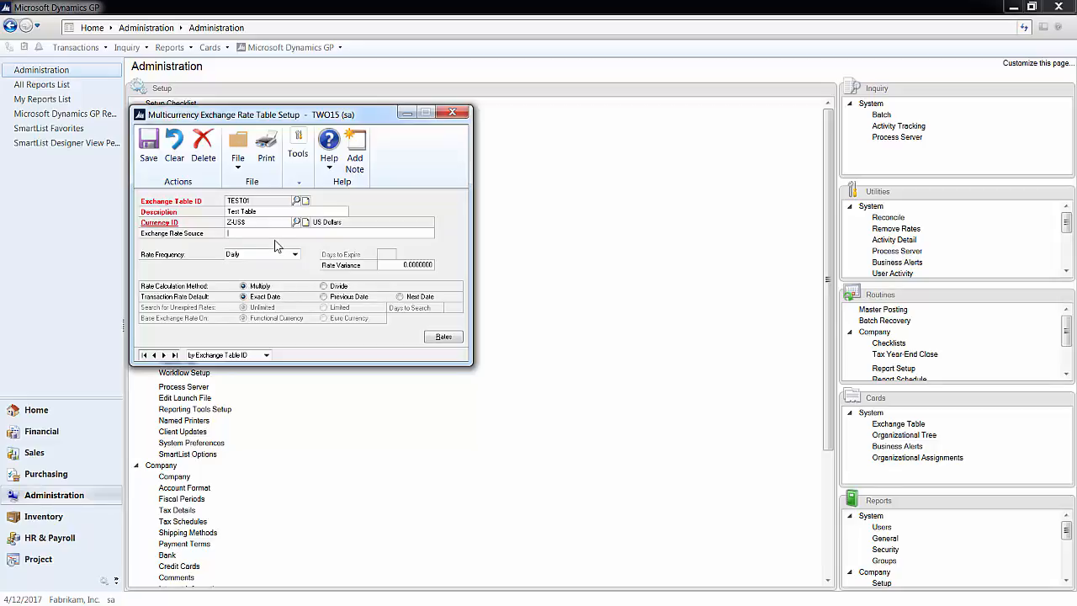
{"action": "type", "text": "Bank"}
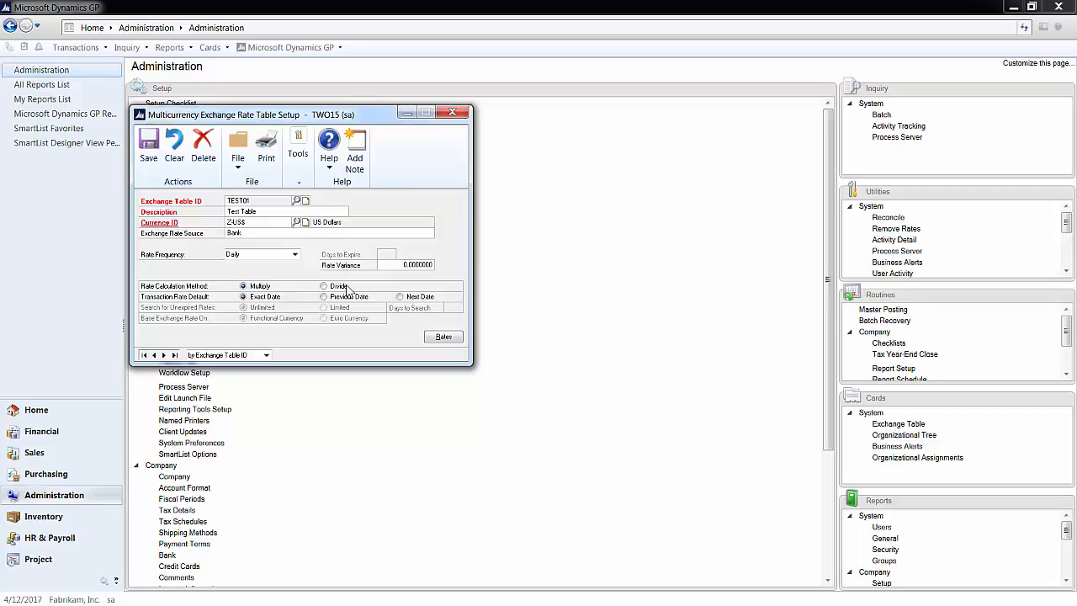
{"action": "mouse_move", "coordinate": [278, 296]}
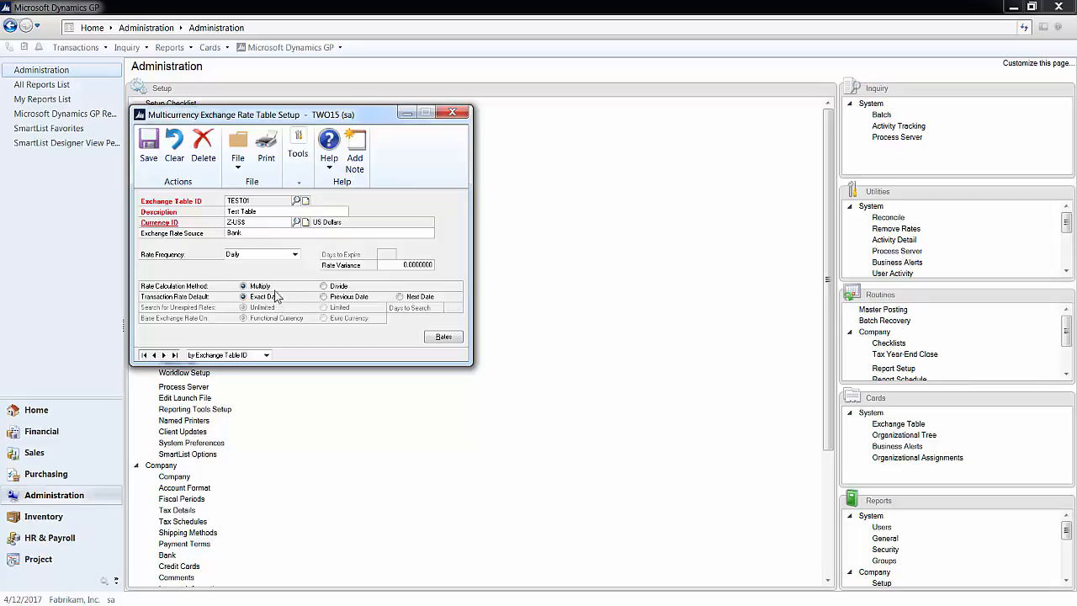
{"action": "mouse_move", "coordinate": [148, 178]}
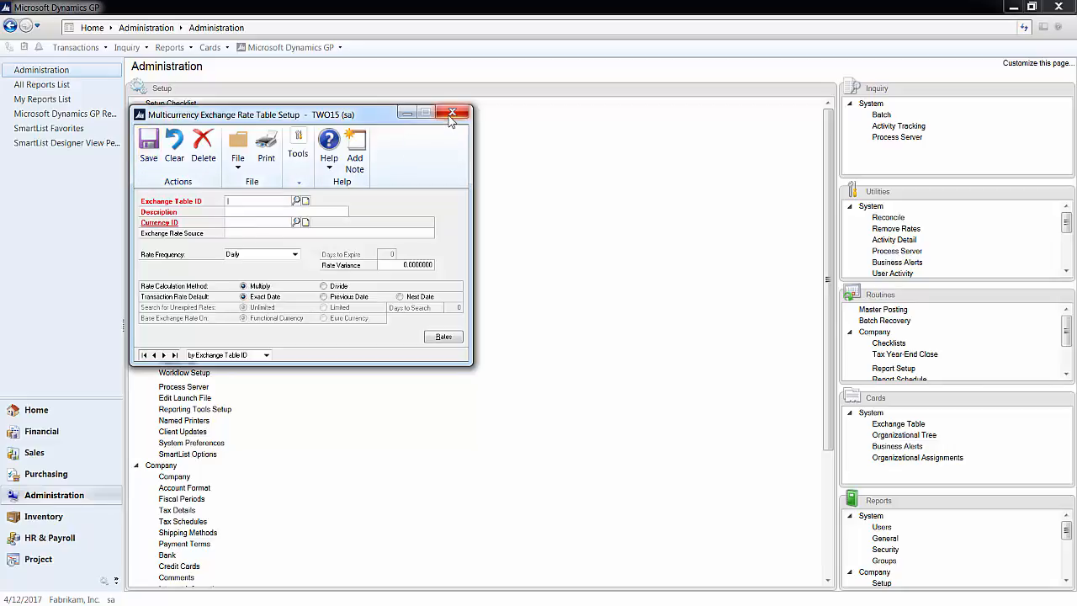
{"action": "left_click", "coordinate": [451, 112]}
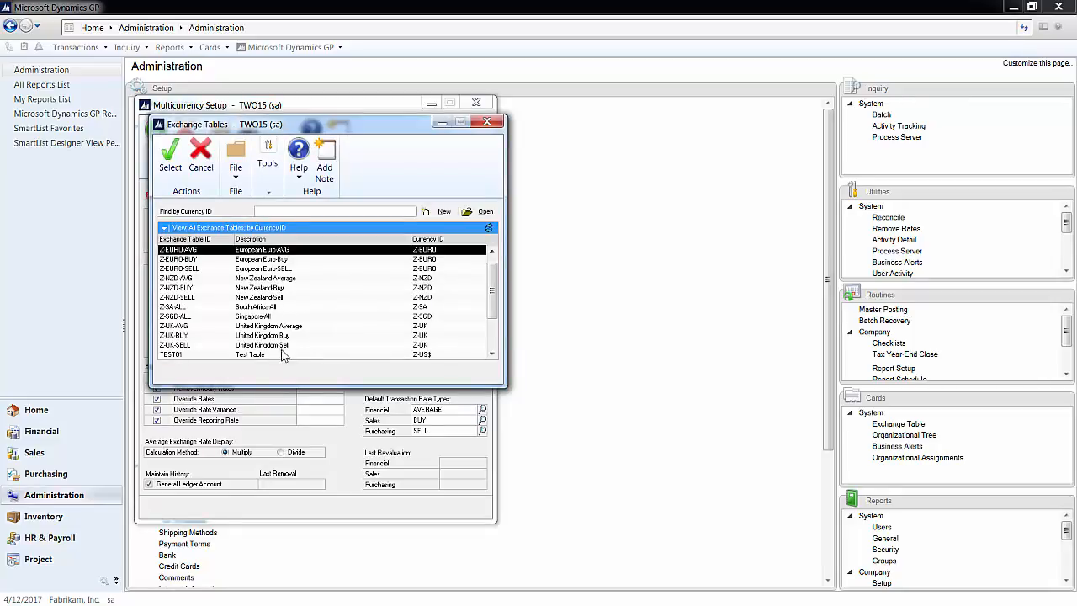
Pick the TEST01 Test Table in the Exchange Tables lookup for a translation rate.
{"action": "left_click", "coordinate": [249, 353]}
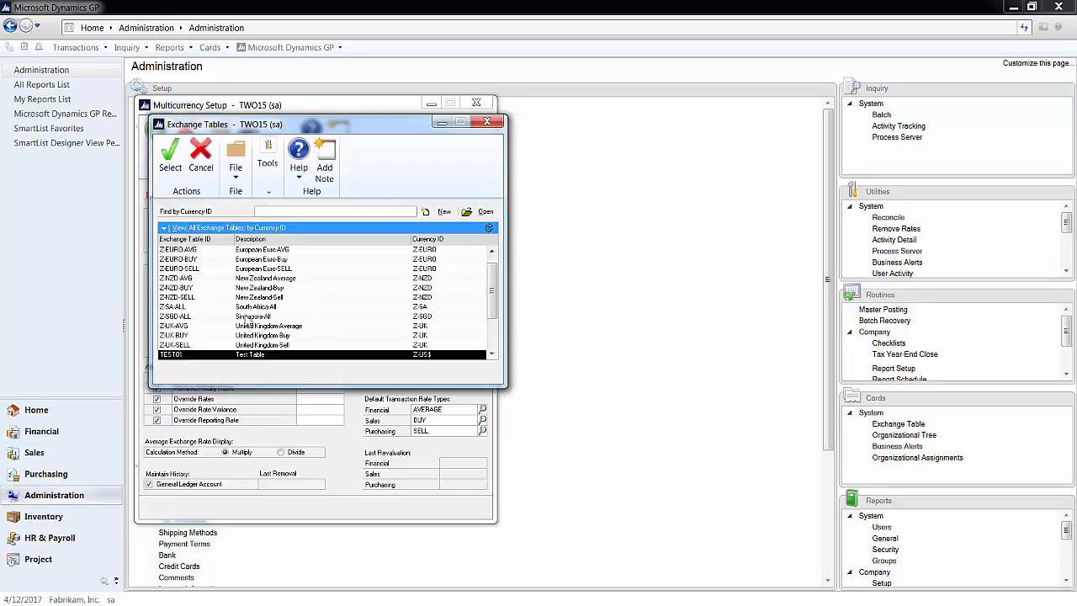
{"action": "mouse_move", "coordinate": [247, 312]}
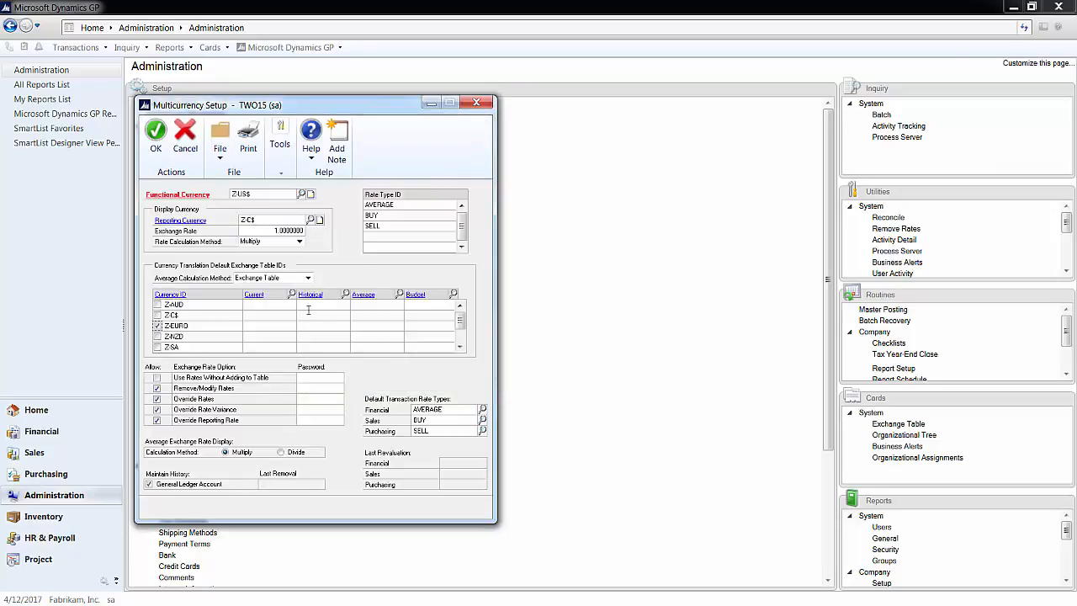
{"action": "mouse_move", "coordinate": [373, 307]}
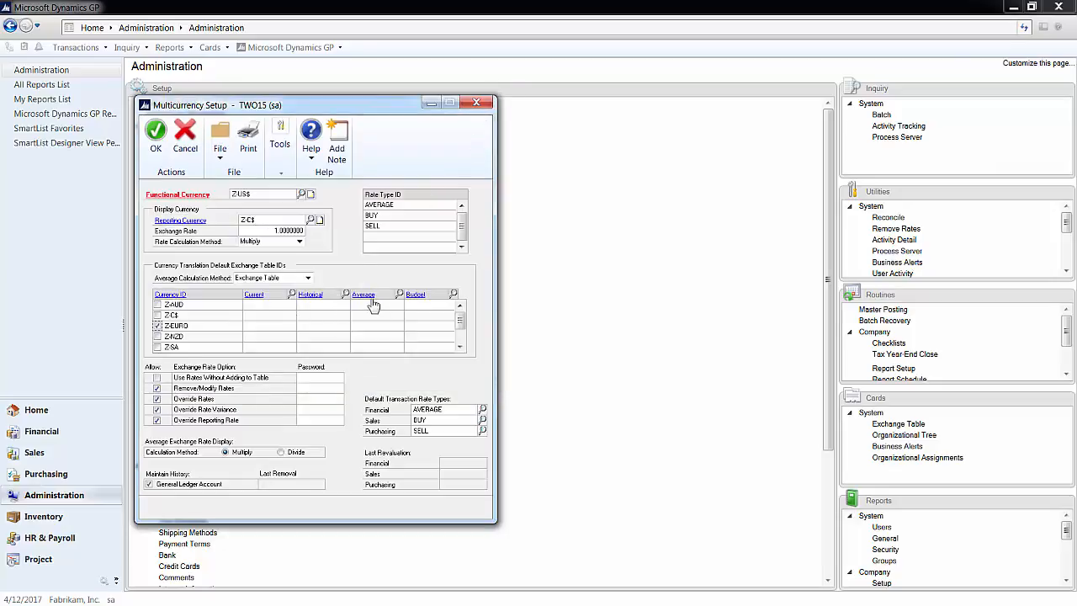
{"action": "mouse_move", "coordinate": [407, 299]}
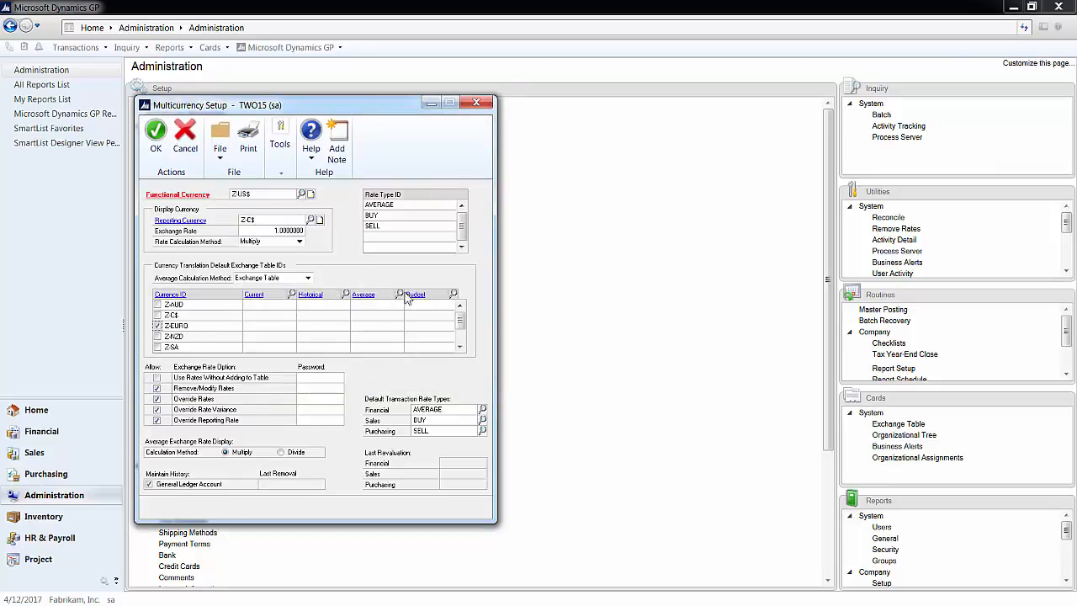